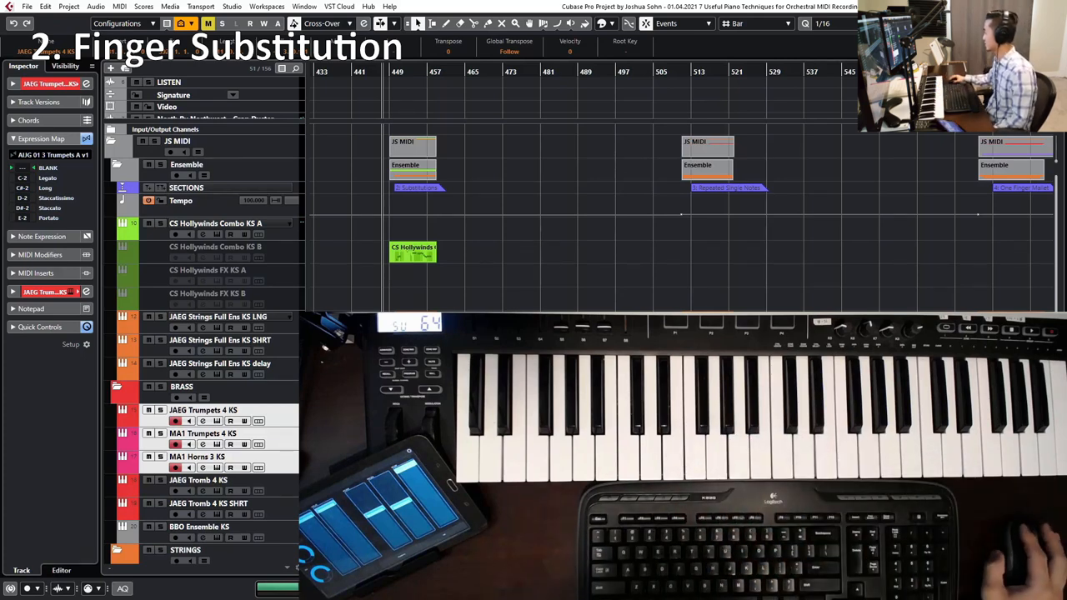
# Select the BBO Ensemble KS track so the keyboard plays it for the pedalling demo
pyautogui.click(217, 317)
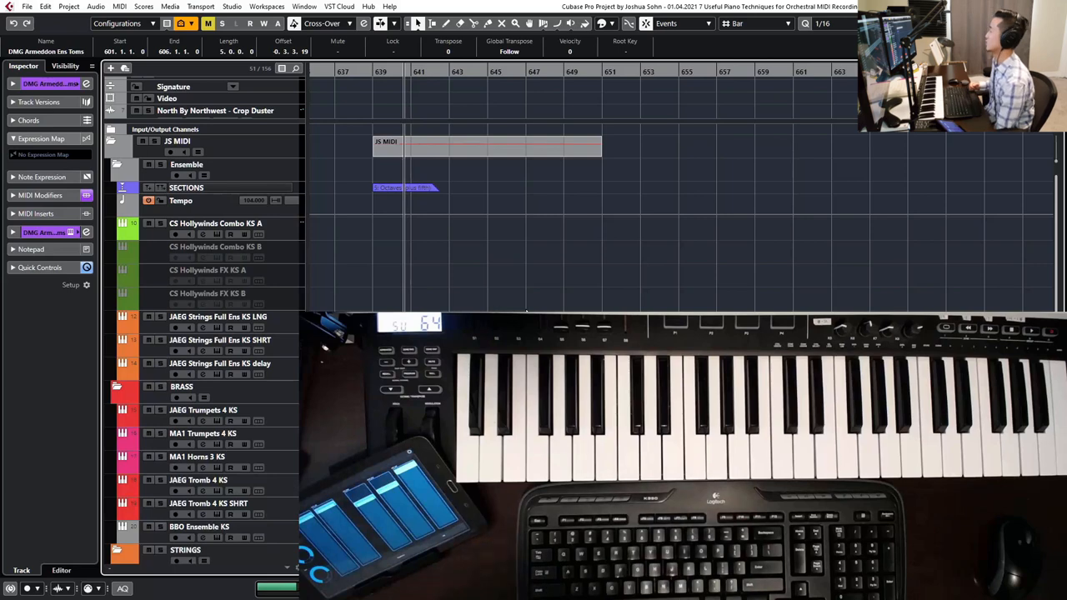
pyautogui.scroll(-3)
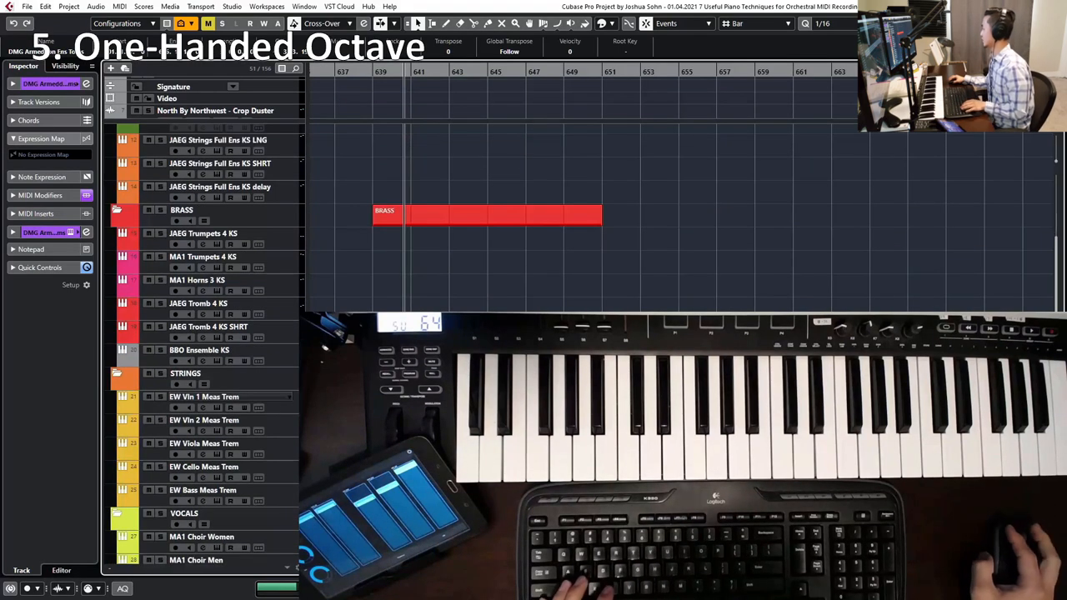
pyautogui.click(198, 350)
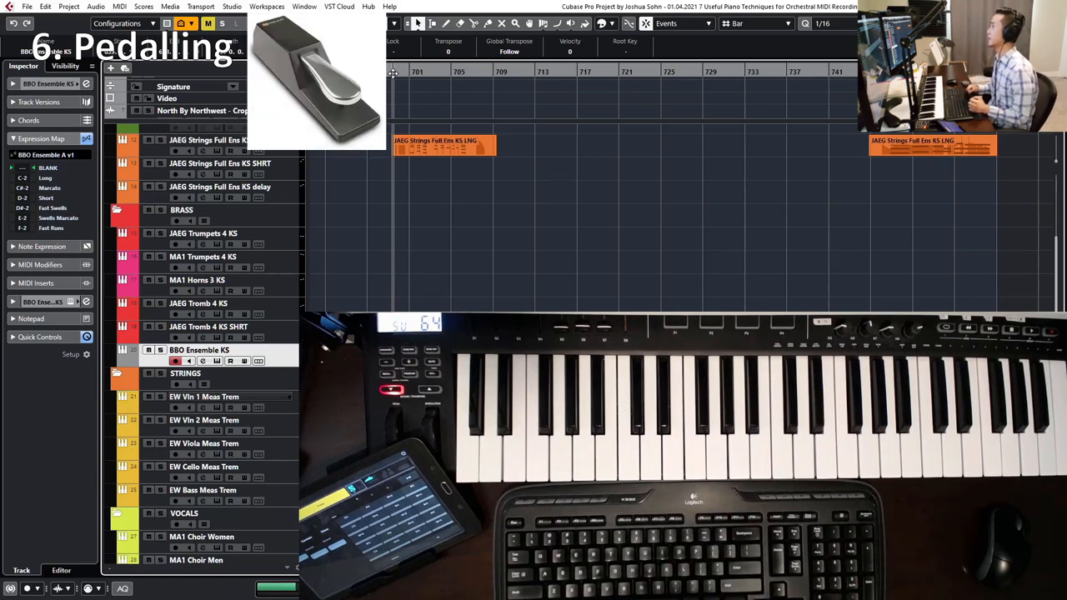
pyautogui.scroll(3)
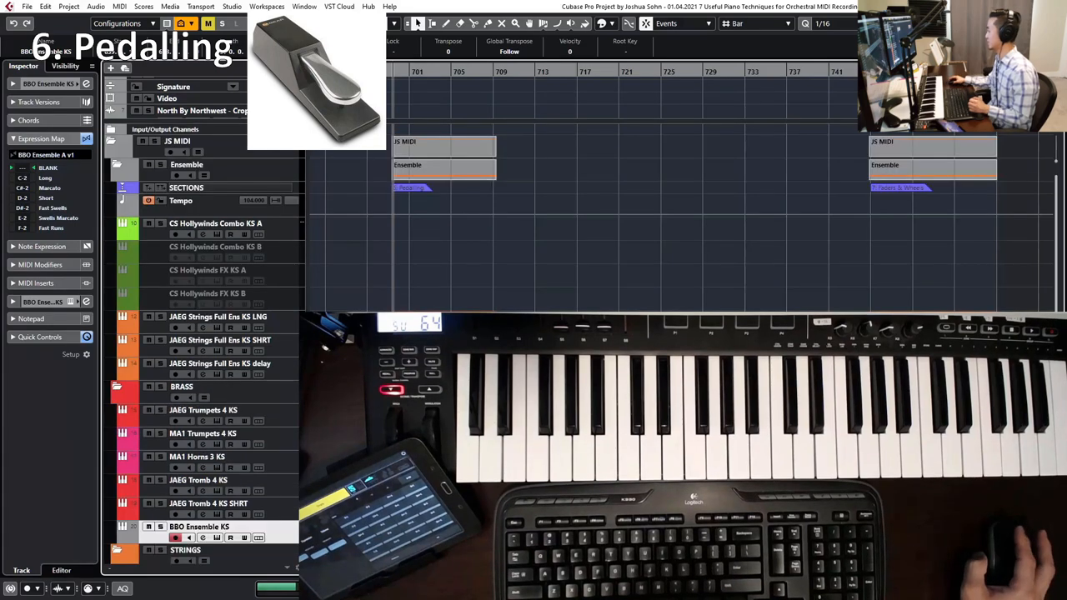
pyautogui.click(217, 317)
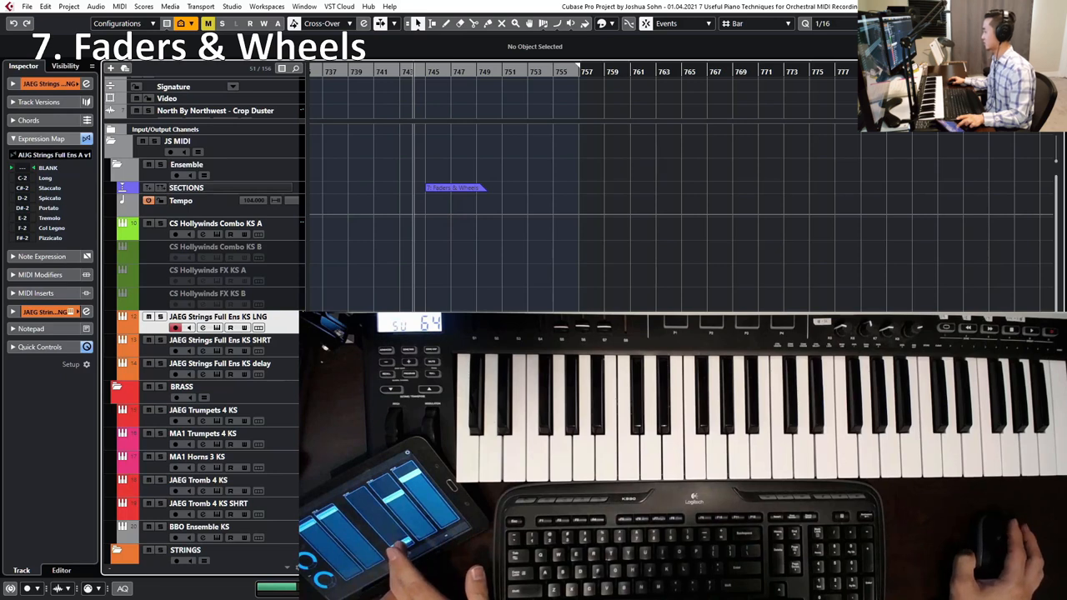
# Return to the JAEG Strings Full Ens KS LNG track and select the top folder-track parts
pyautogui.click(198, 480)
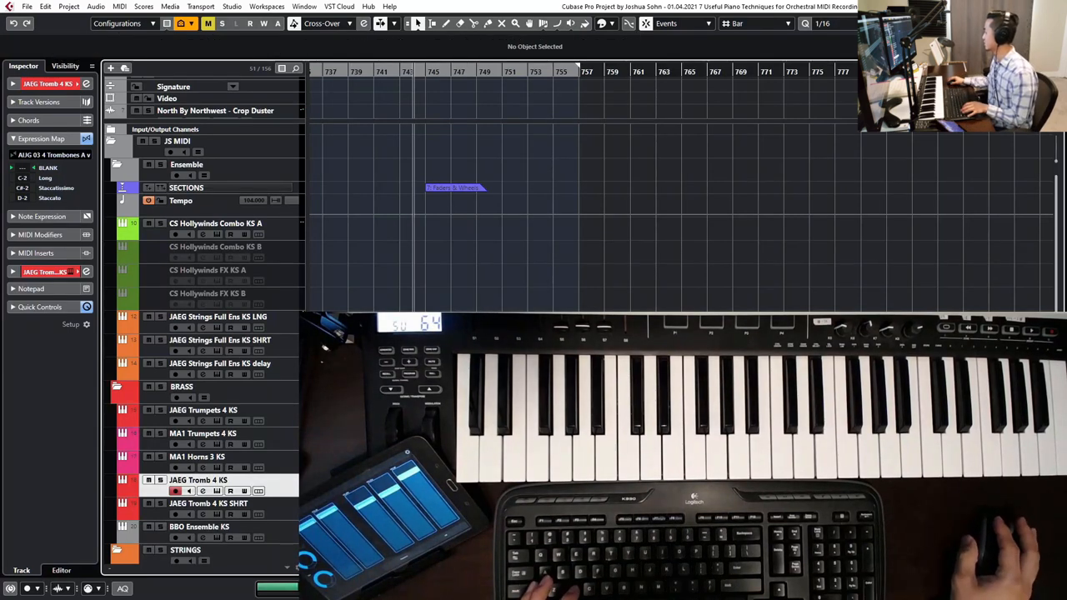
pyautogui.click(216, 316)
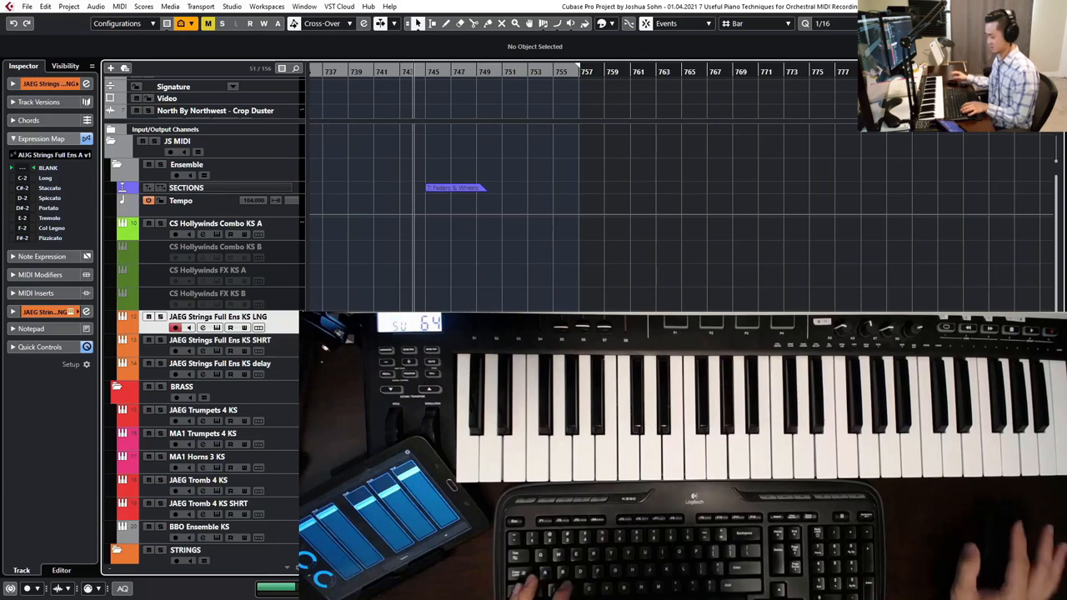
pyautogui.click(441, 158)
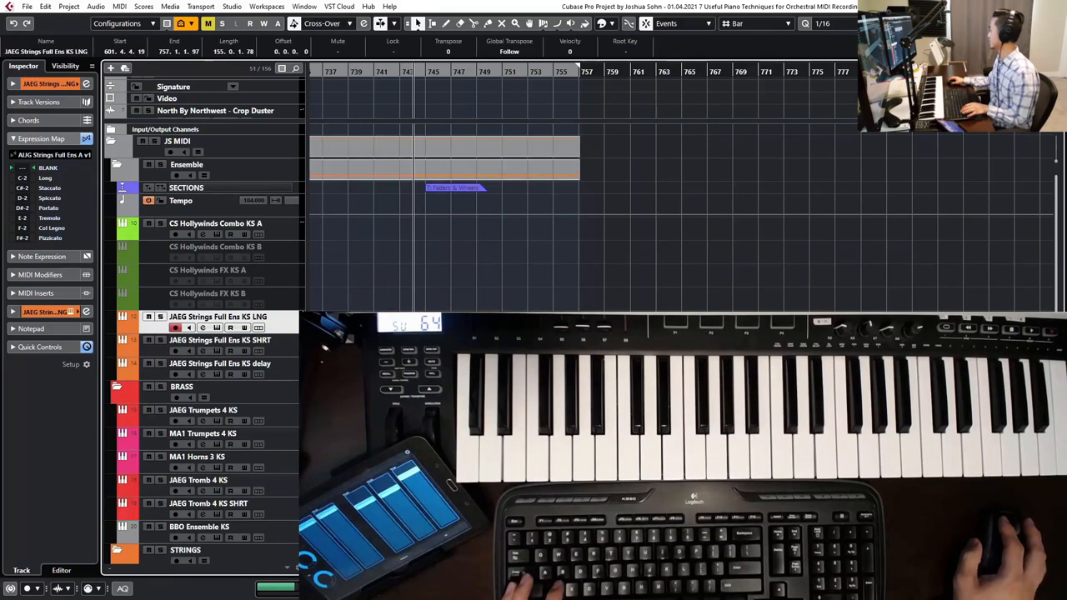